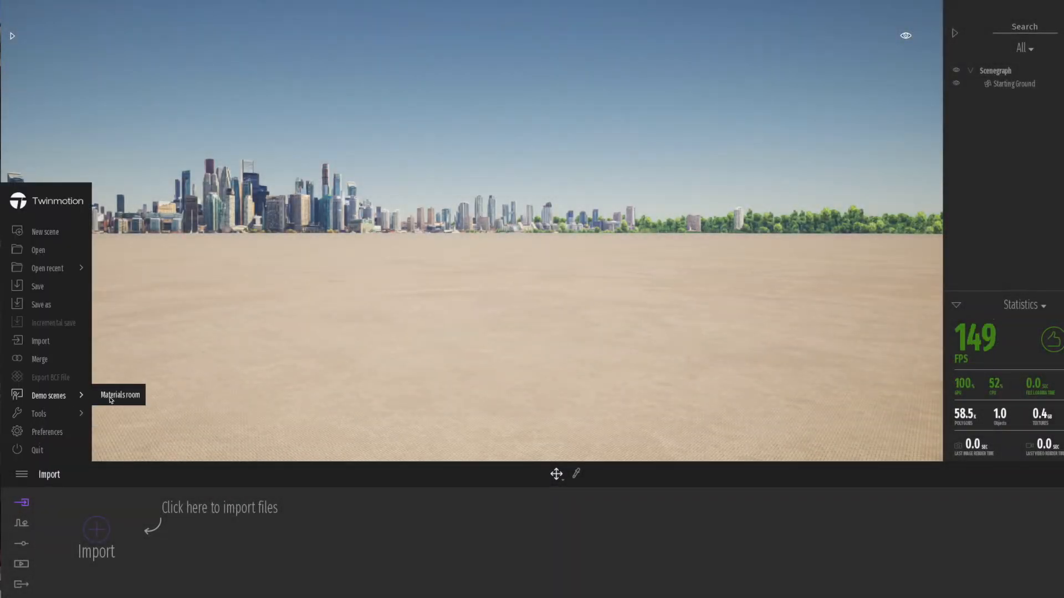
- Load the Materials room demo scene from the Demo scenes menu
left_click(119, 394)
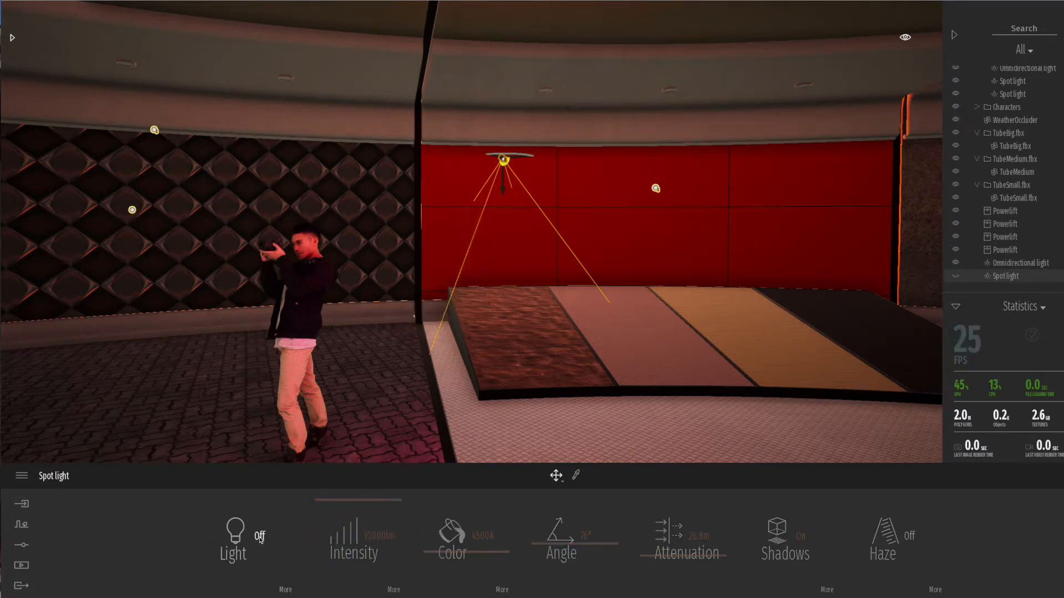
- Place a Spot light from the Lights library above the striped material platform
left_click(232, 537)
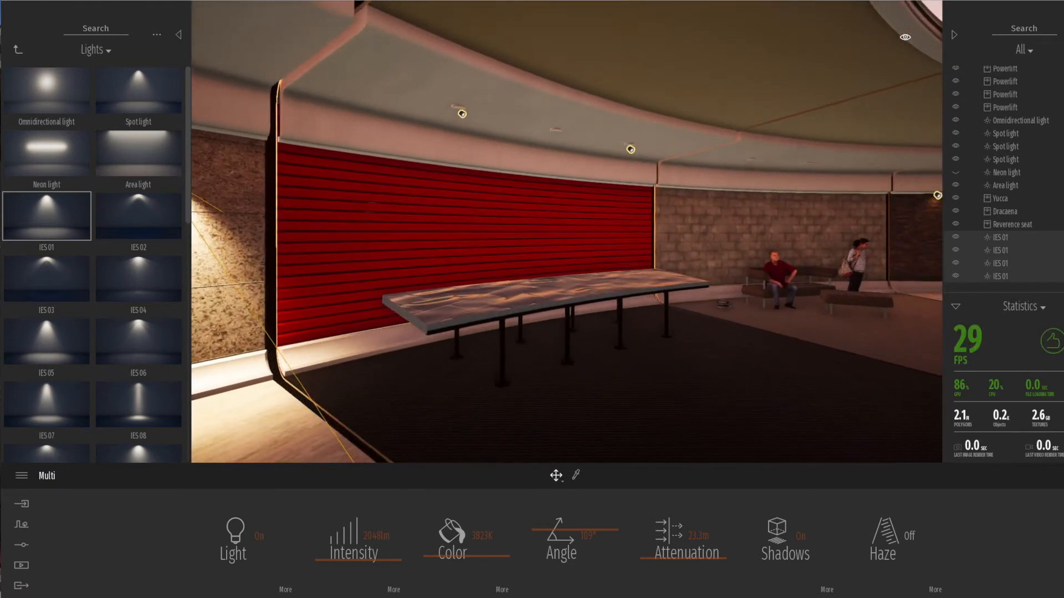
- Place an IES 03 light on the red wall above the table
left_click(47, 278)
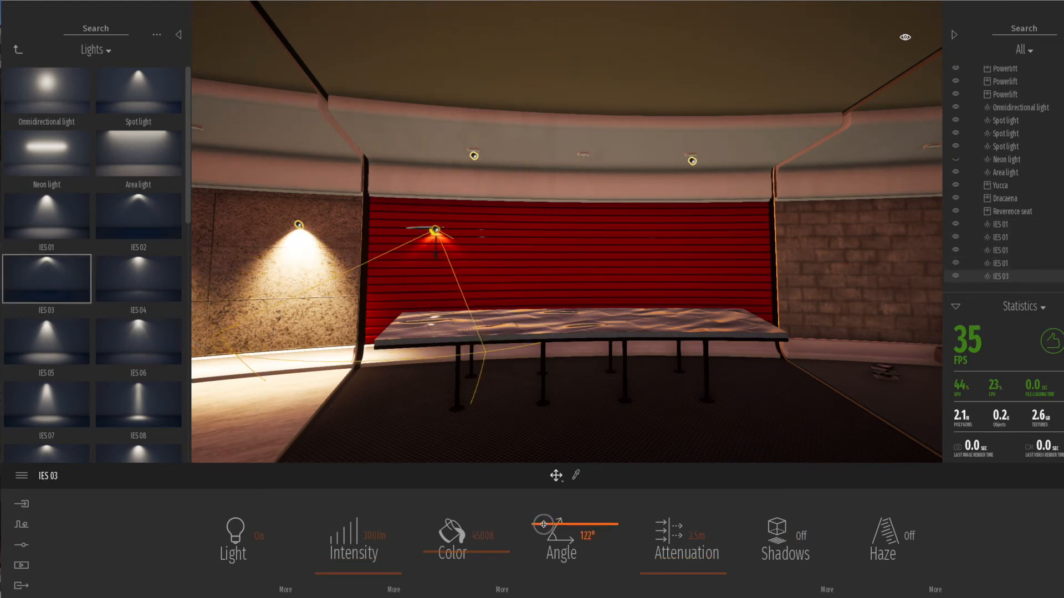